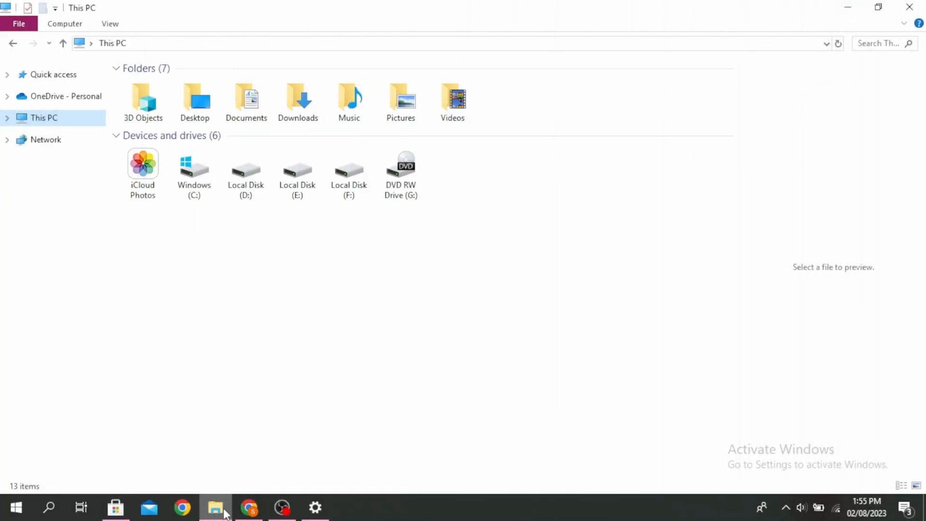
- Reach Program Files (x86) on the Windows (C:) drive, then switch to the Steam repair article
left_click(194, 172)
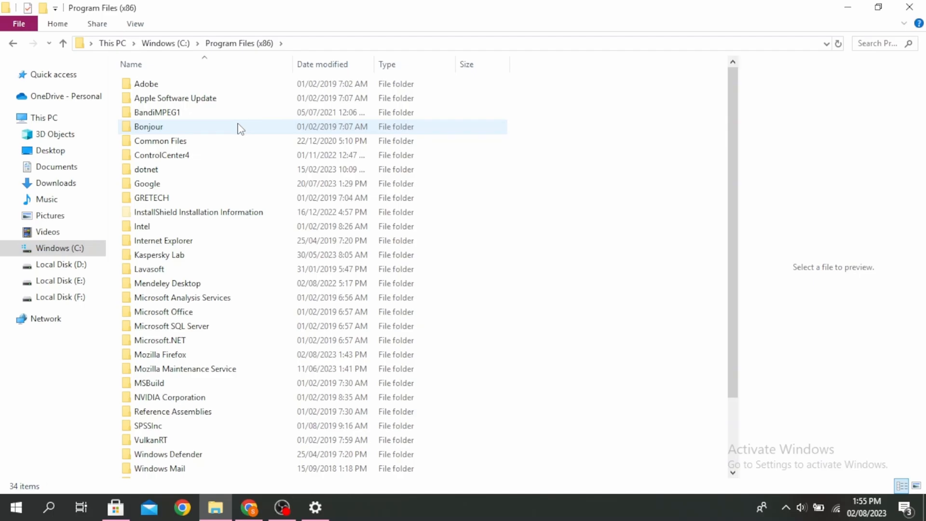
left_click(248, 506)
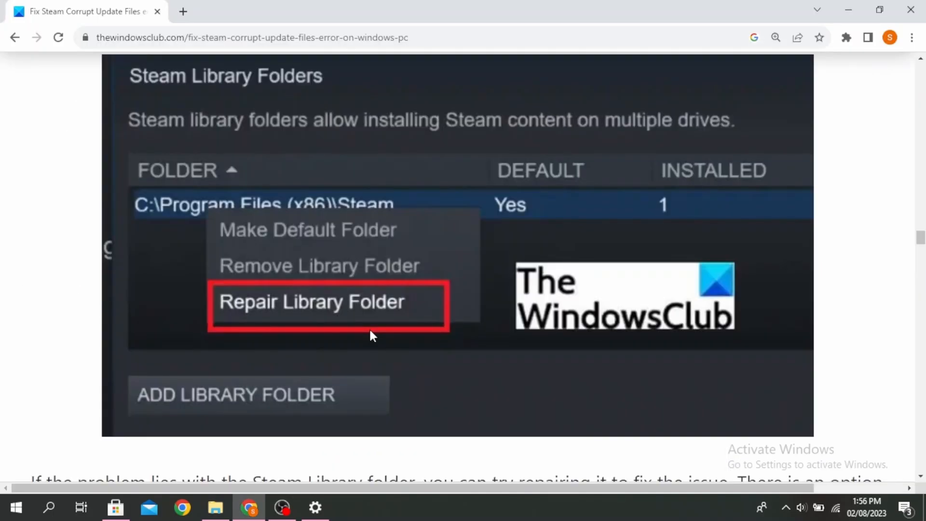
- Scroll the article to the Repair Library Folder screenshot, then return to Program Files (x86) in Explorer
scroll("down", 3)
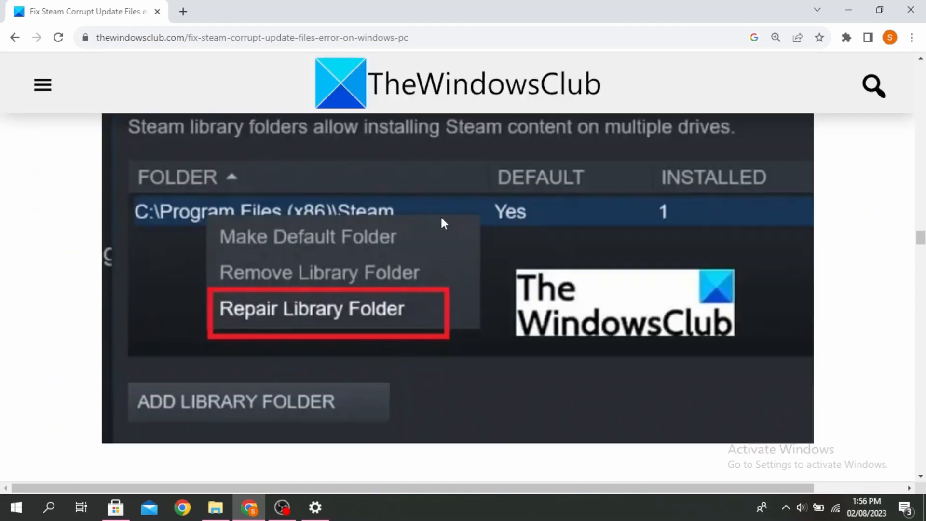
scroll("down", 3)
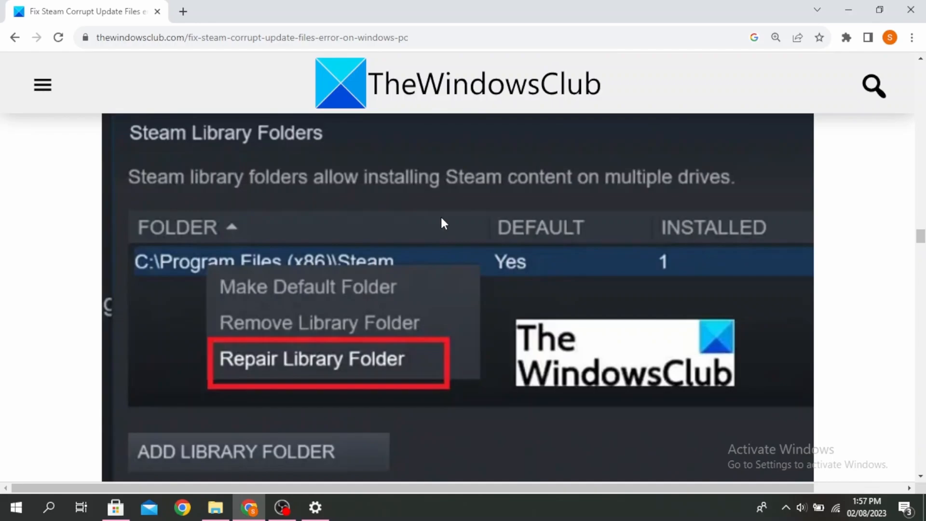
left_click(216, 506)
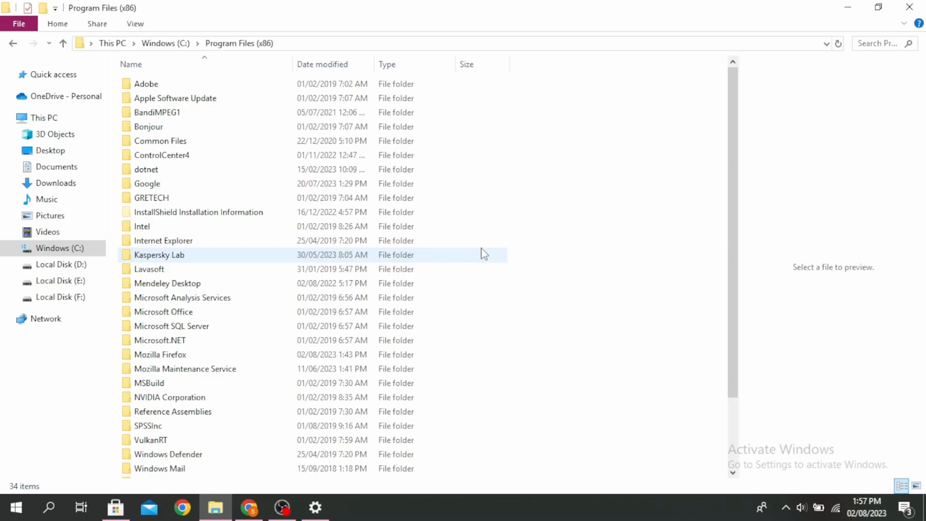